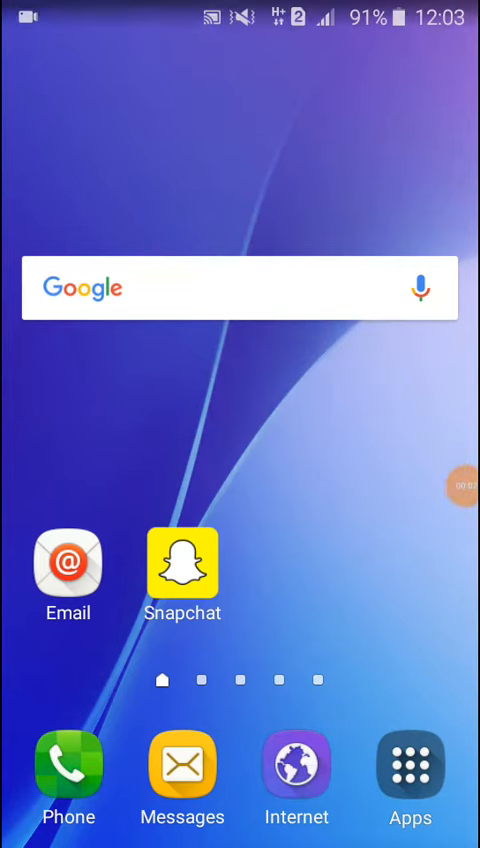
- Launch Snapchat from the home screen to reach the Friends conversation list
left_click(182, 568)
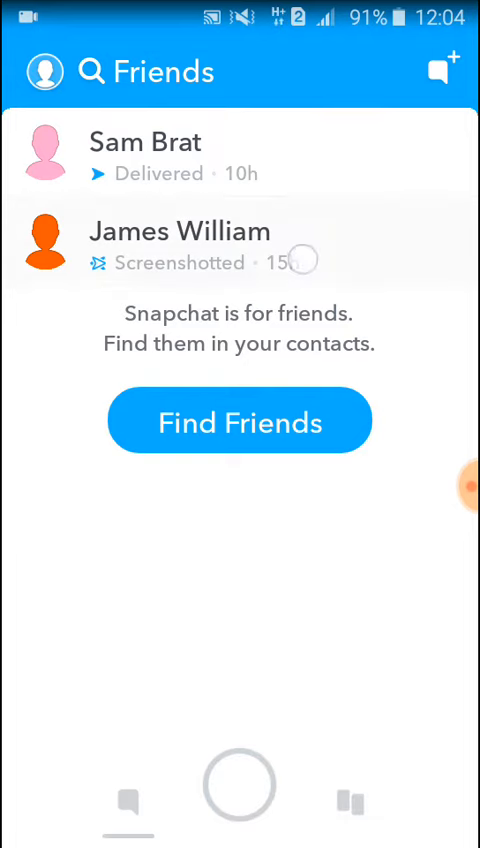
left_click(180, 231)
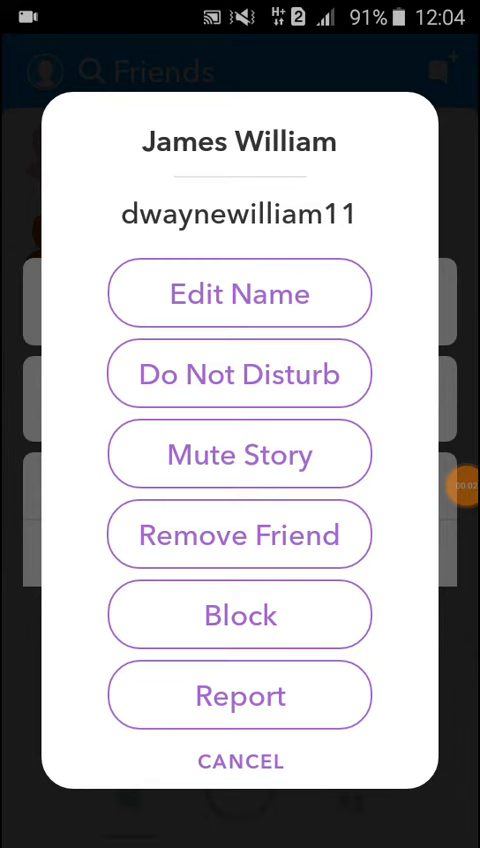
left_click(240, 534)
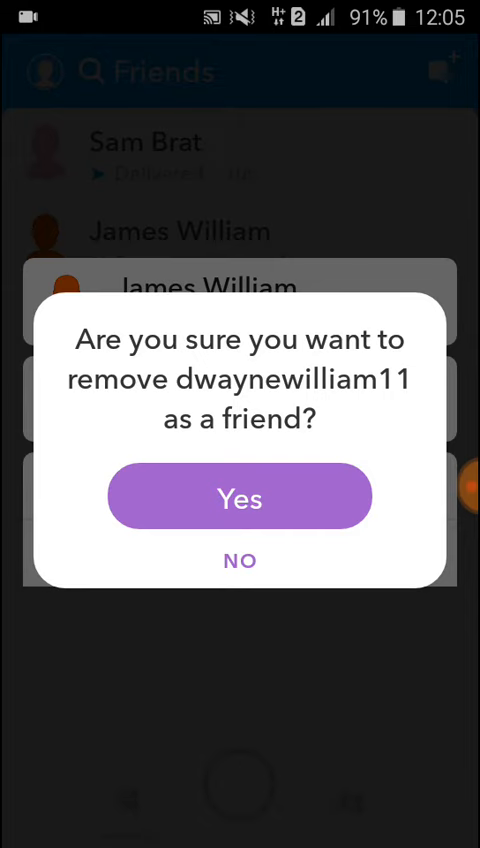
left_click(240, 560)
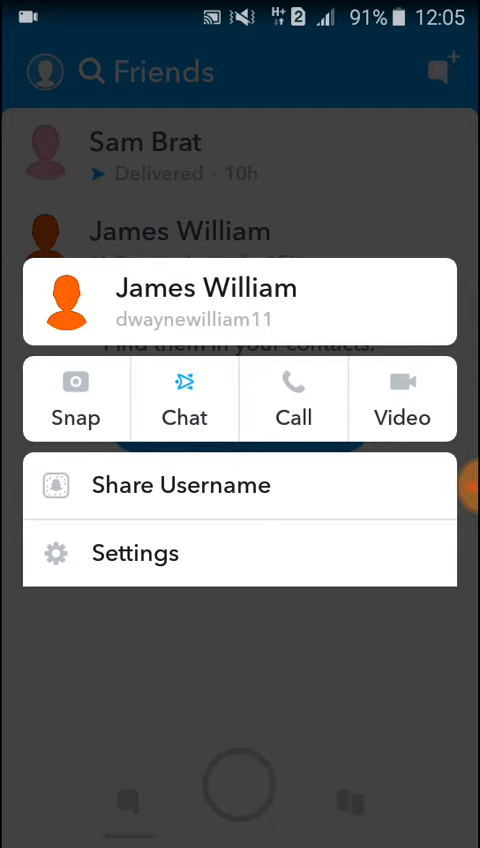